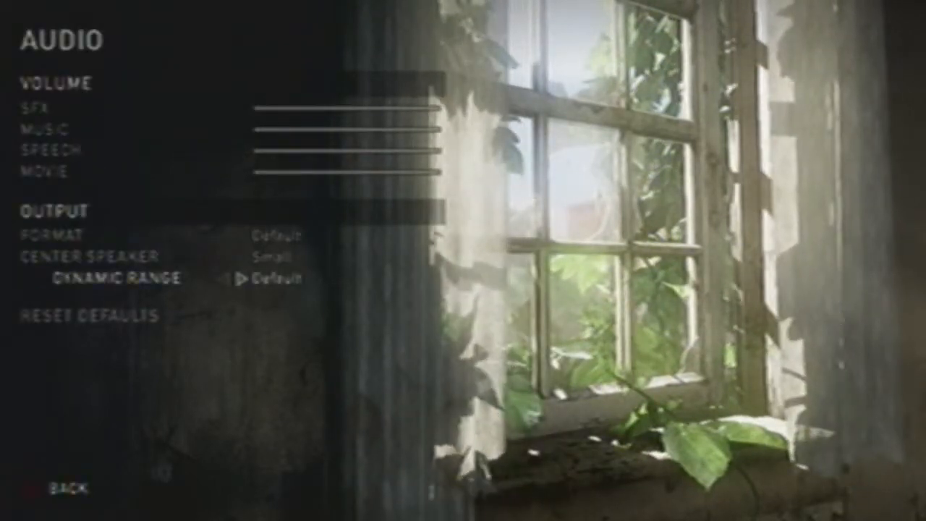
Return to the main menu and bring up New Game's difficulty list, Easy through Survivor.
{"action": "left_click", "coordinate": [51, 485]}
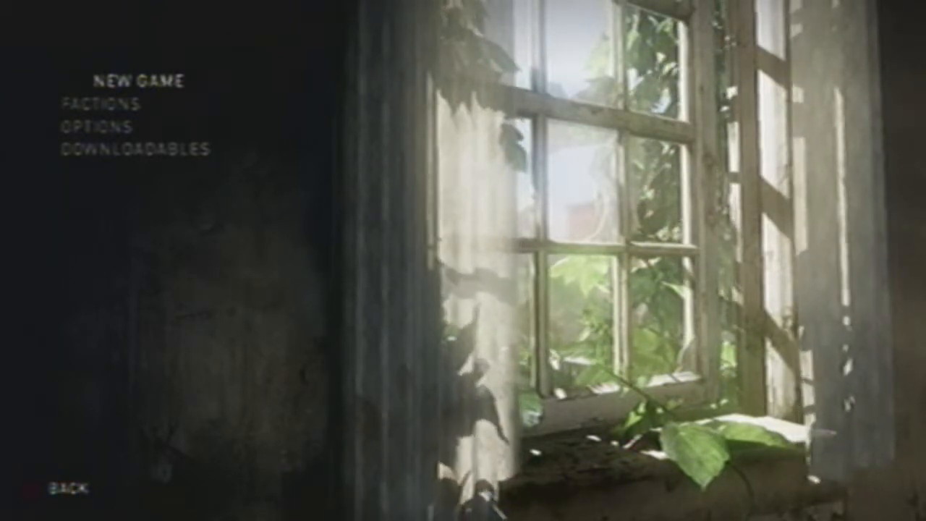
{"action": "left_click", "coordinate": [139, 81]}
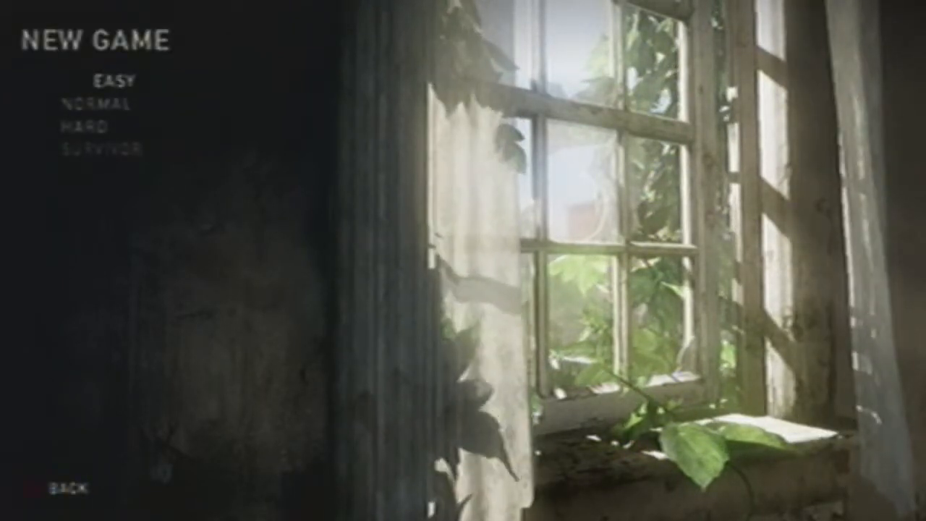